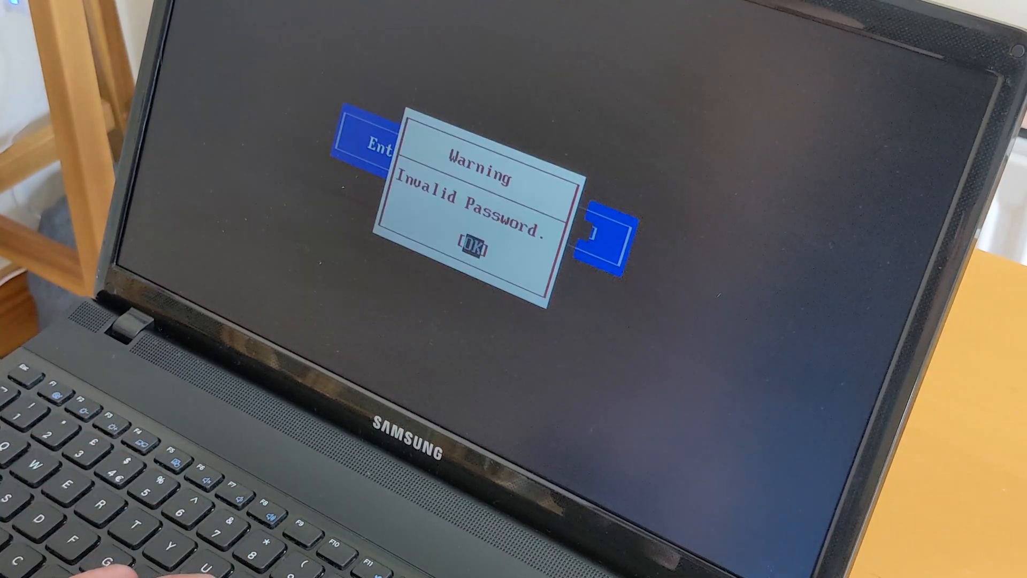
Dismiss the Samsung BIOS 'Invalid Password' warning.
{"action": "key", "text": "Return"}
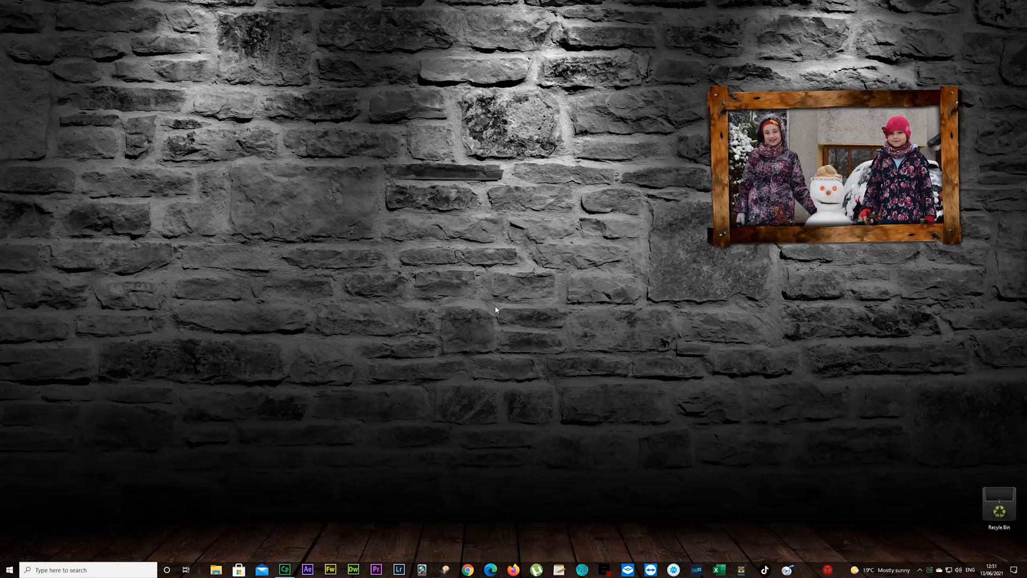
{"action": "mouse_move", "coordinate": [494, 543]}
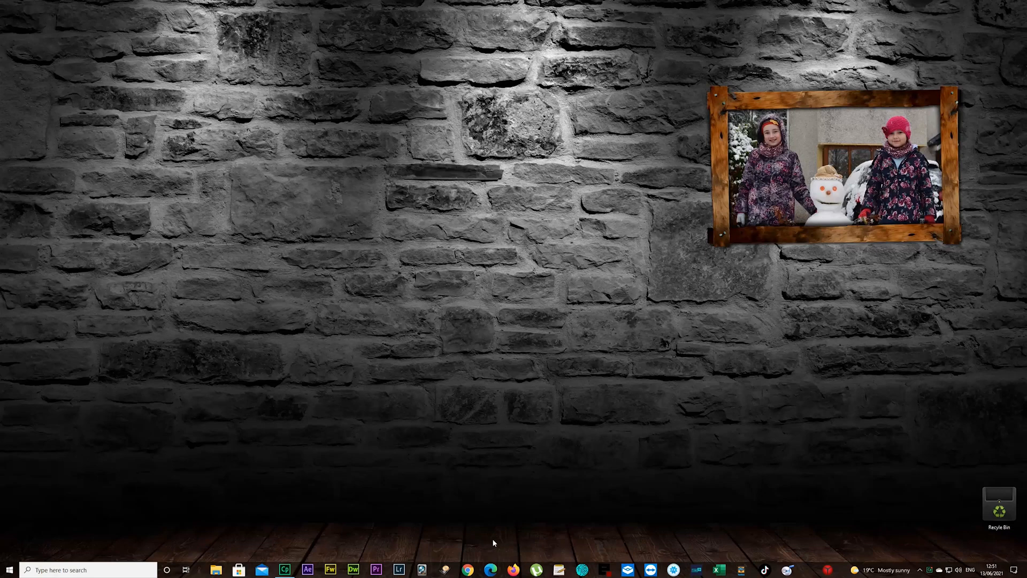
Launch Edge and navigate to the BiosBug home page at biosbug.com.
{"action": "left_click", "coordinate": [467, 569]}
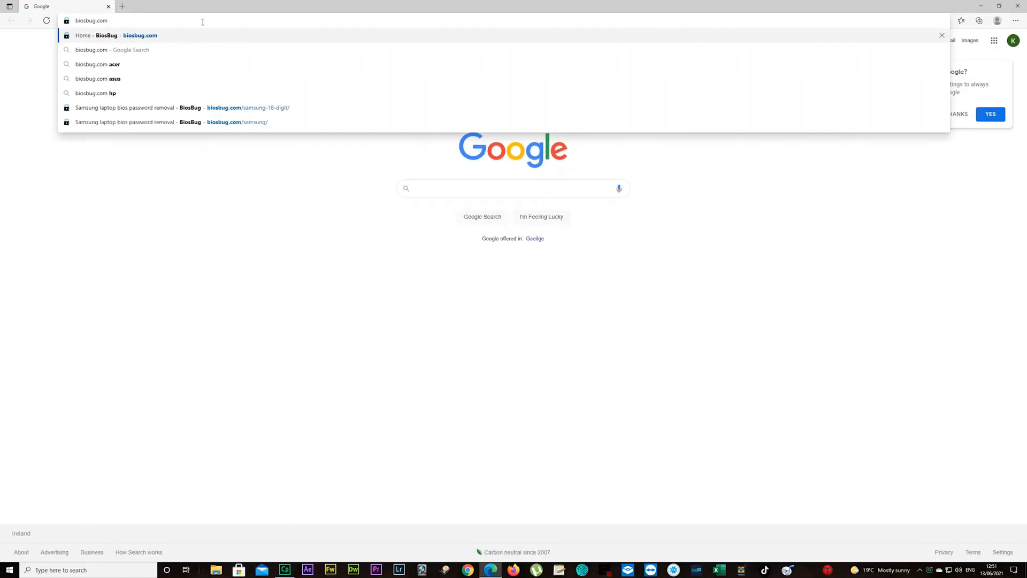
{"action": "left_click", "coordinate": [115, 36]}
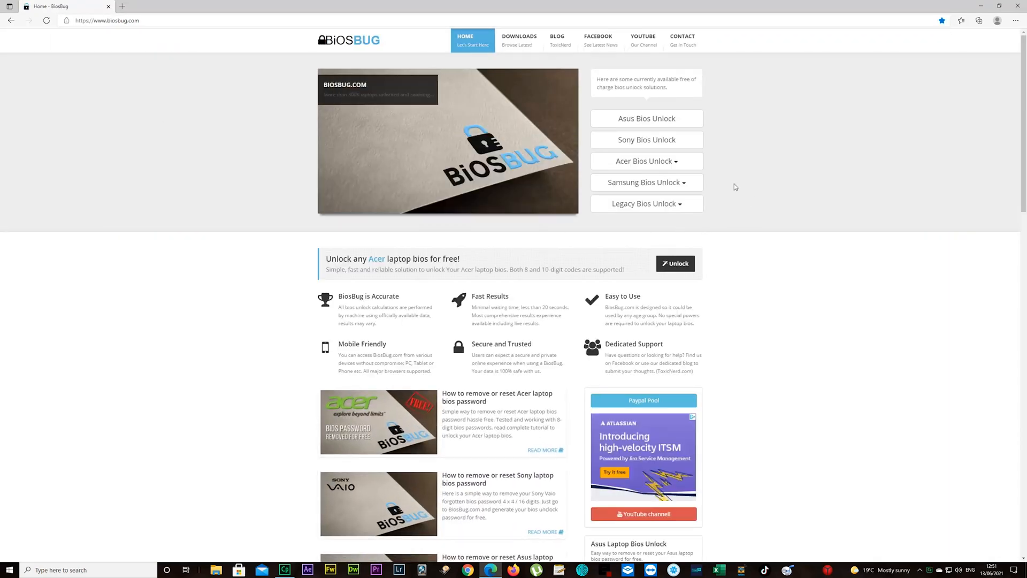
Go to Samsung Bios Unlock > 18-digit bios unlock and bring the code form into view.
{"action": "left_click", "coordinate": [645, 182]}
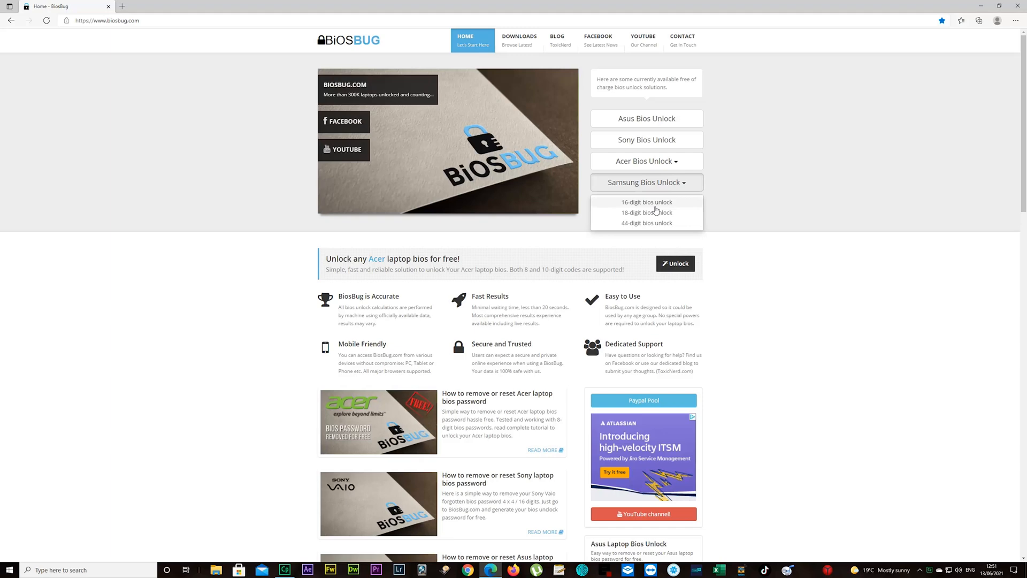
{"action": "left_click", "coordinate": [646, 212]}
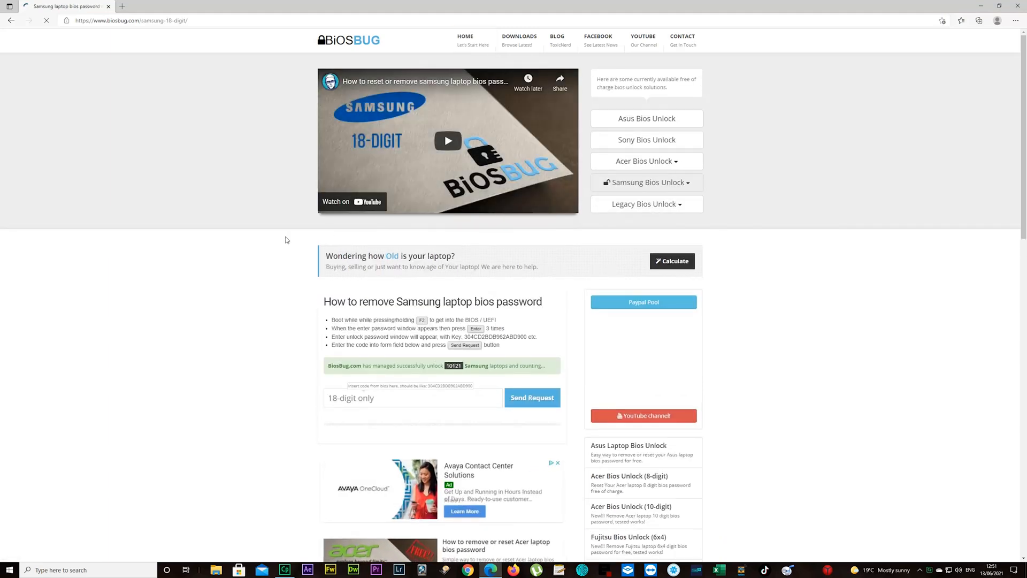
{"action": "scroll", "scroll_direction": "down", "scroll_amount": 3}
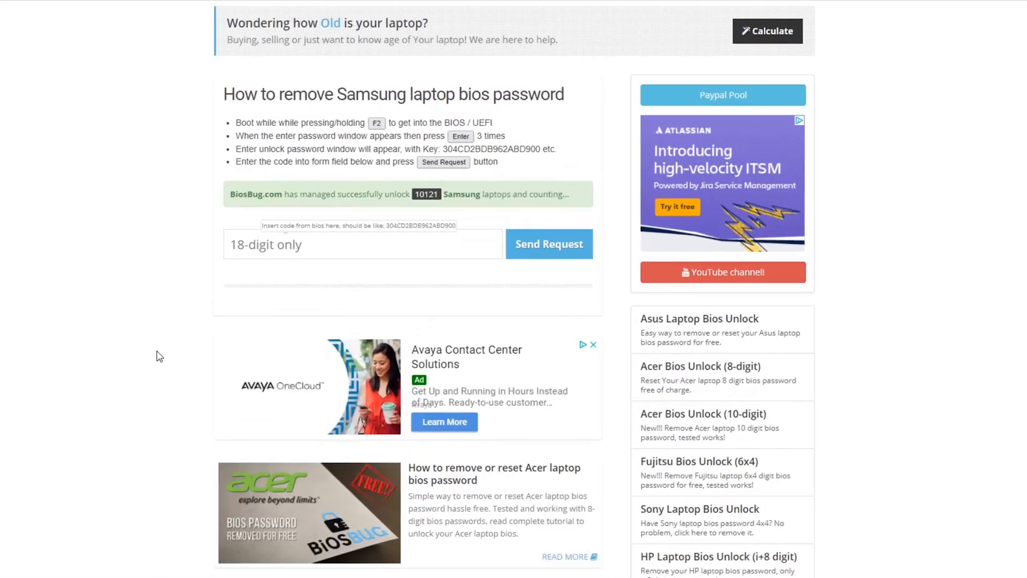
{"action": "left_click", "coordinate": [362, 244]}
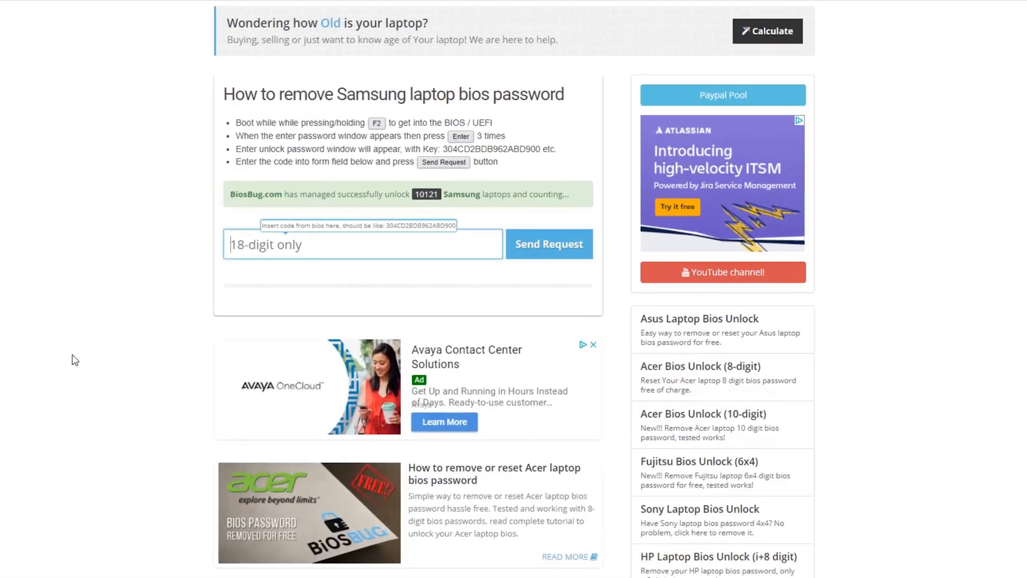
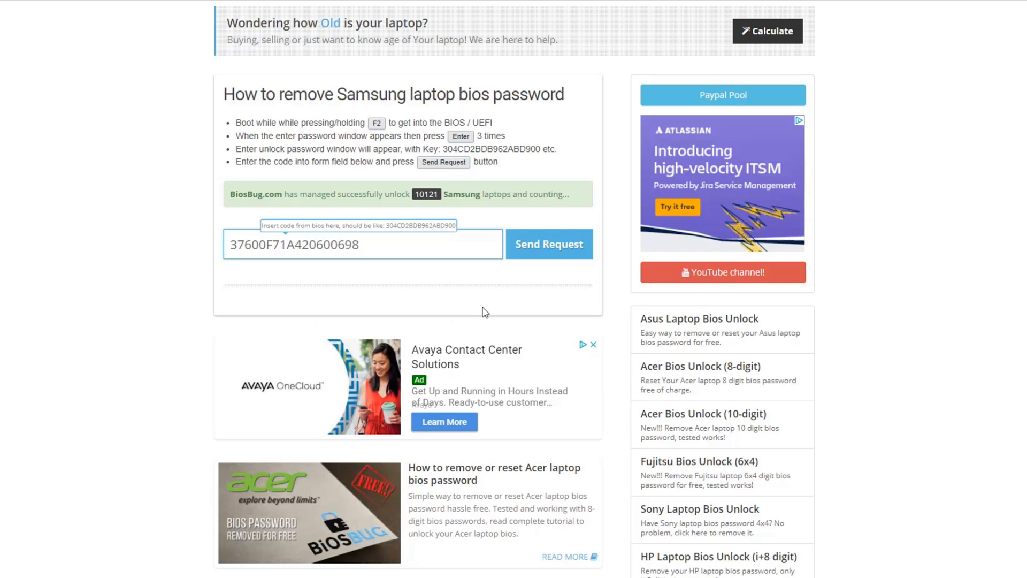
{"action": "left_click", "coordinate": [549, 244]}
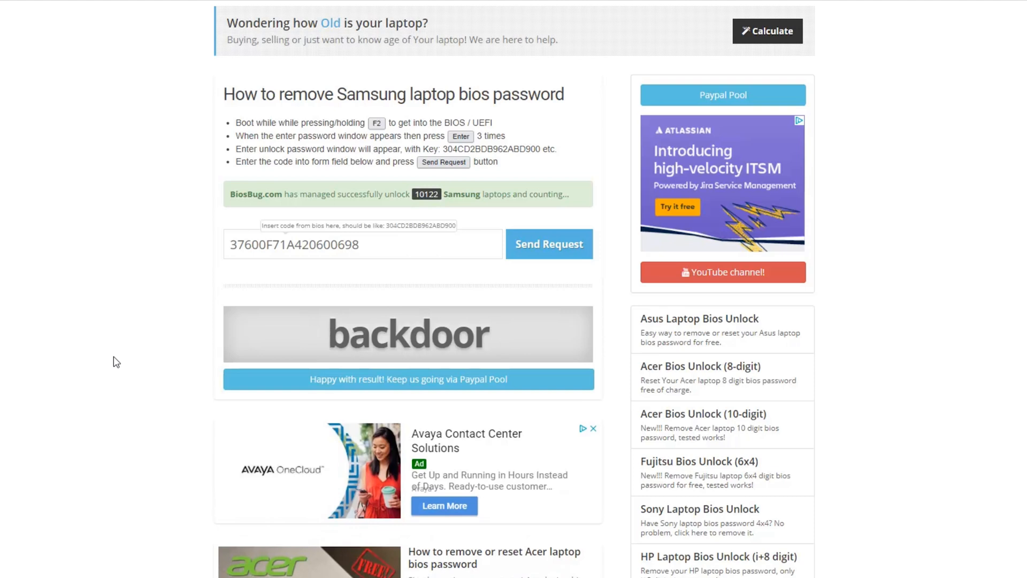
{"action": "mouse_move", "coordinate": [127, 361]}
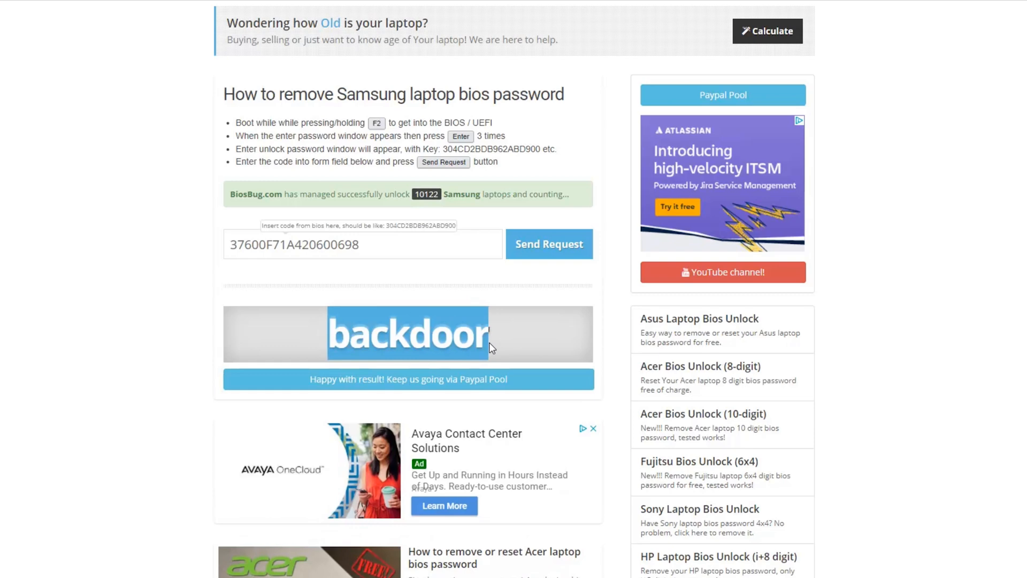
{"action": "mouse_move", "coordinate": [535, 340]}
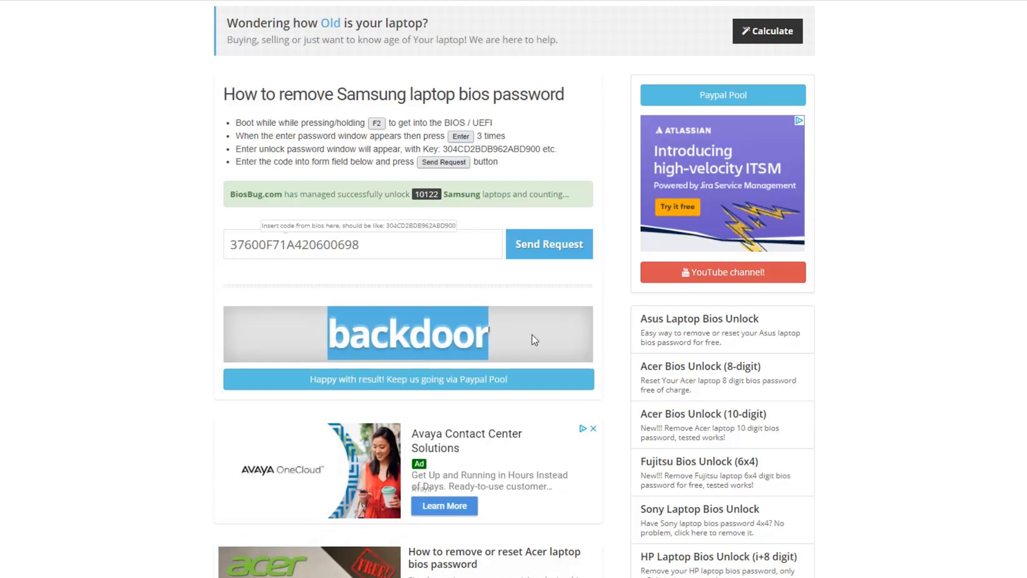